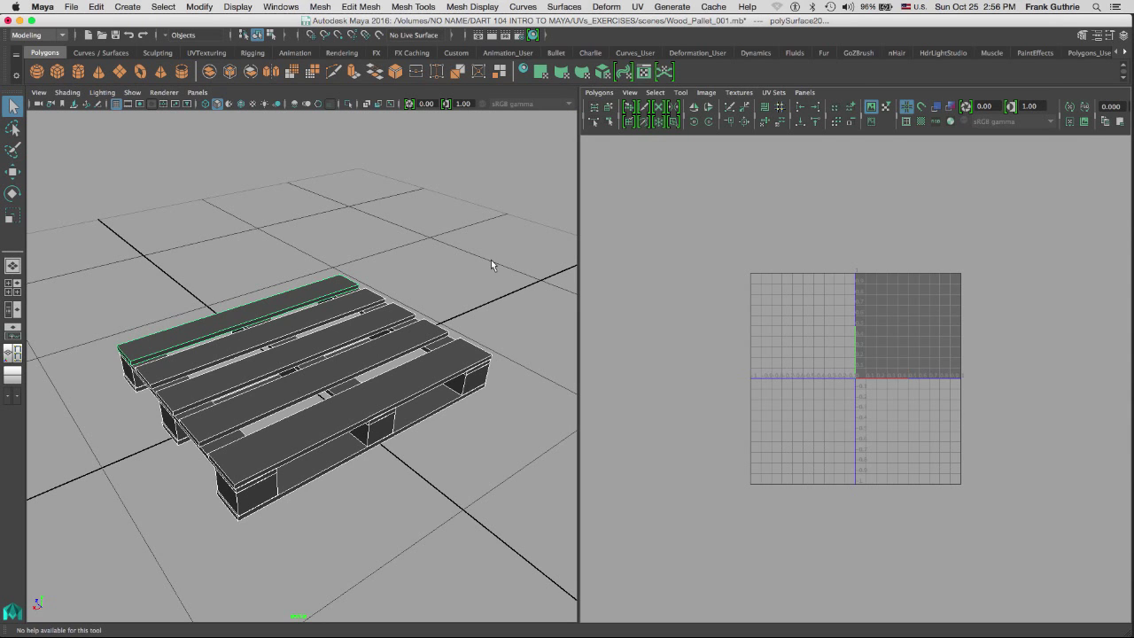
mouse_move(304, 249)
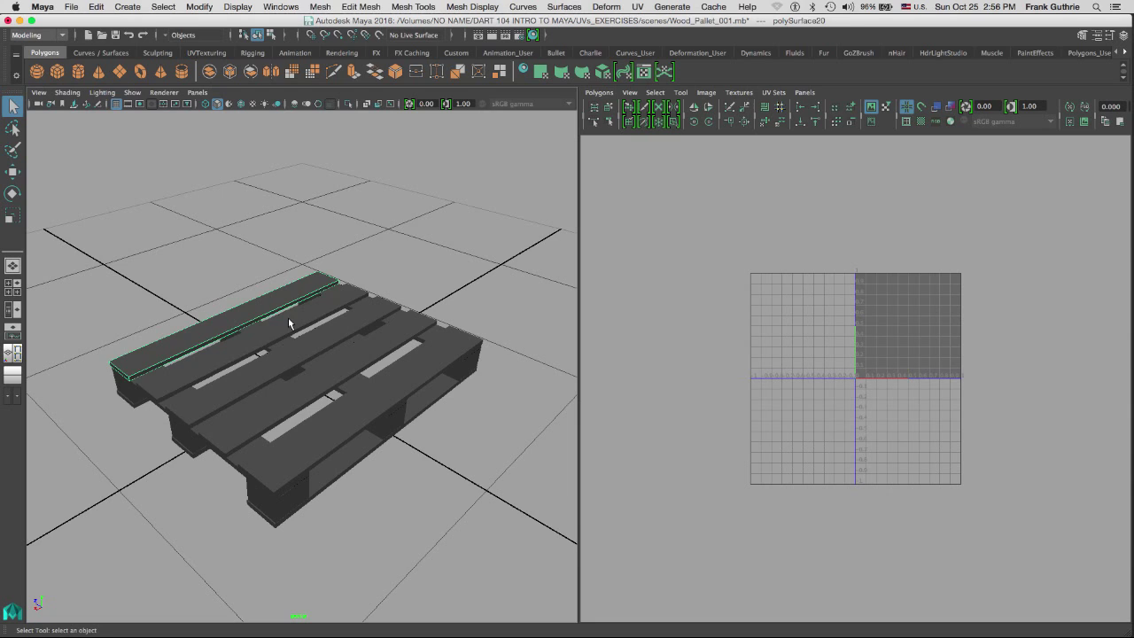
- Select the top plank in object mode and open the UV Automatic mapping options
click(385, 366)
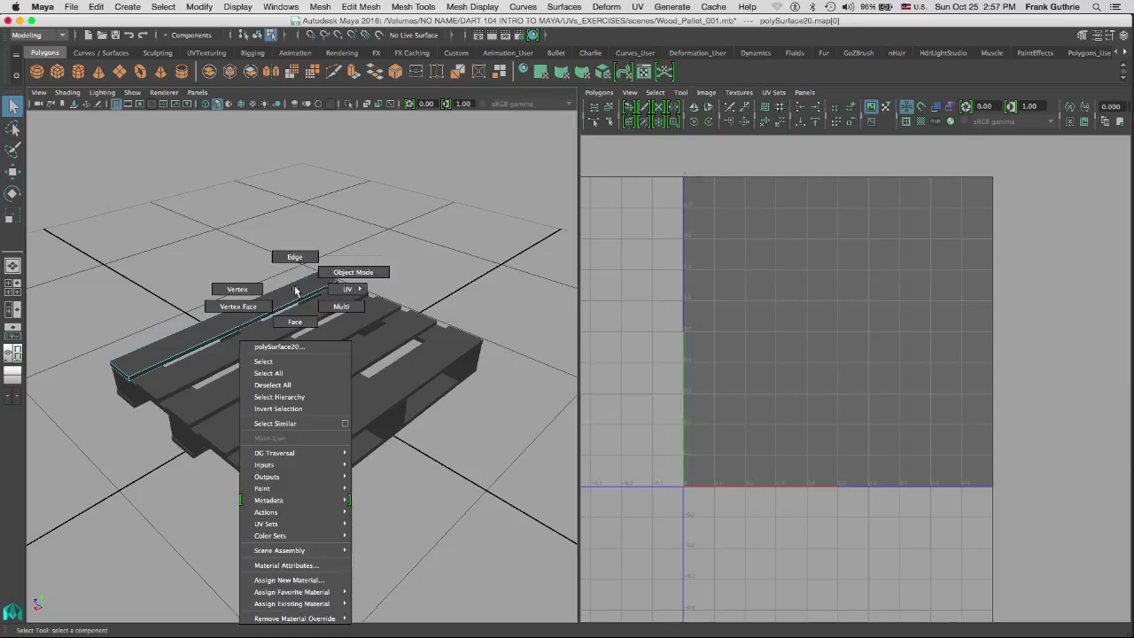
click(353, 272)
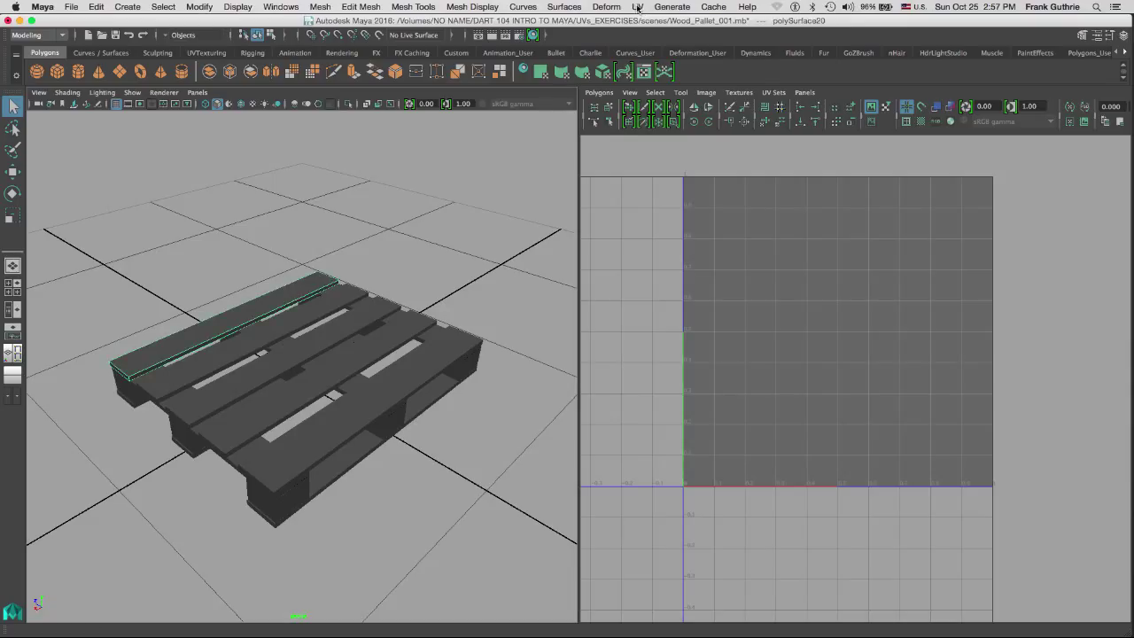
click(638, 7)
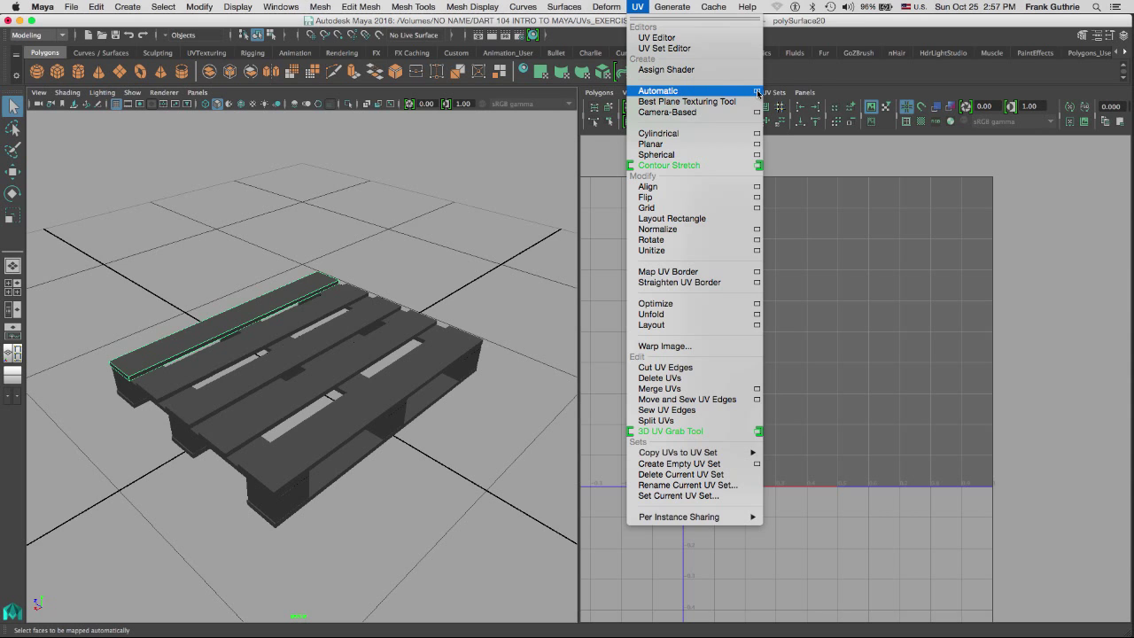
click(758, 90)
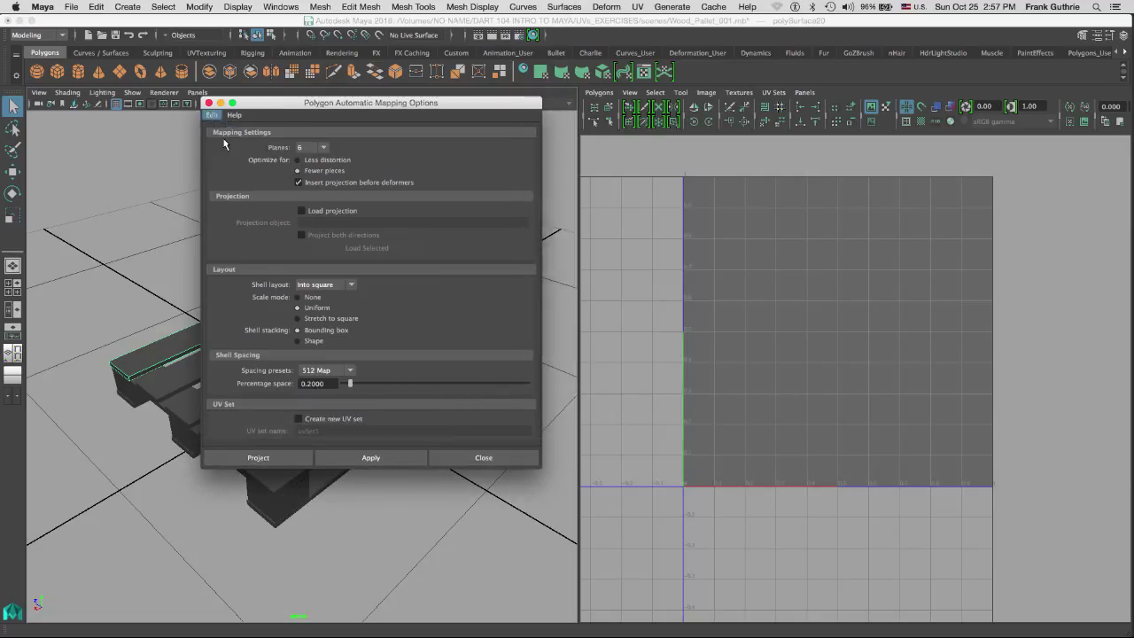
mouse_move(512, 395)
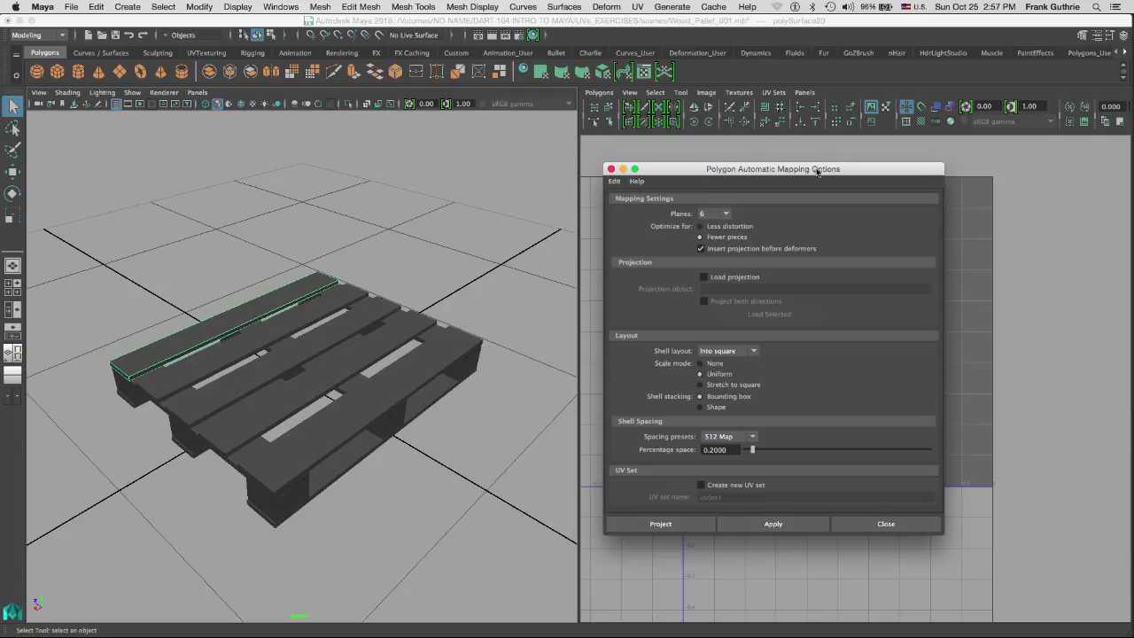
mouse_move(800, 393)
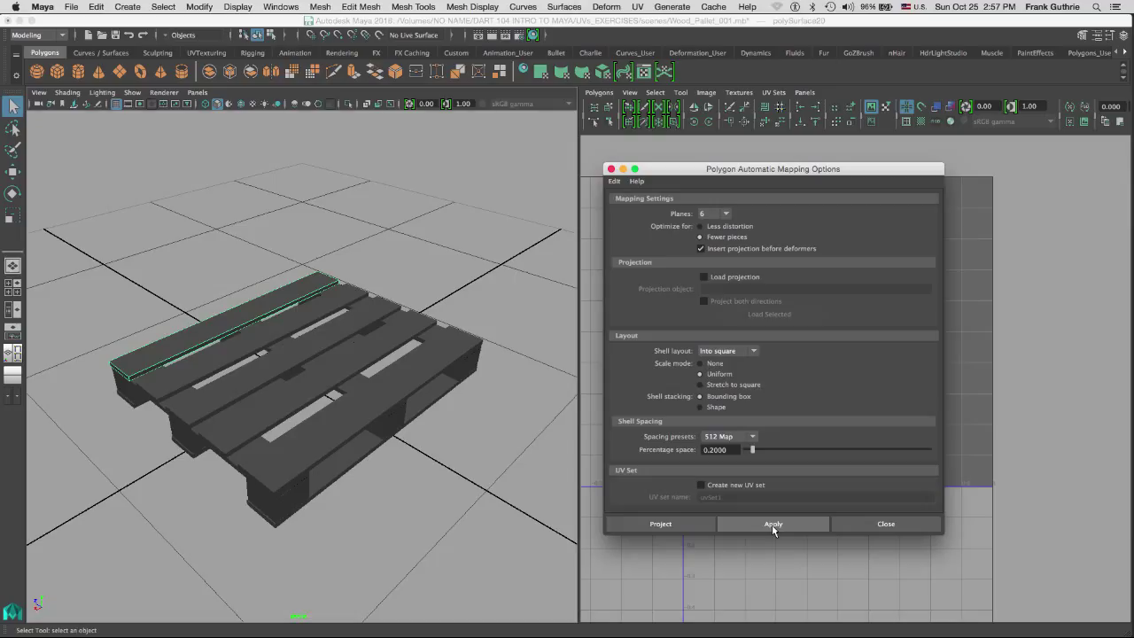
- Apply six-plane automatic mapping to the top plank and move the view closer to it
click(773, 524)
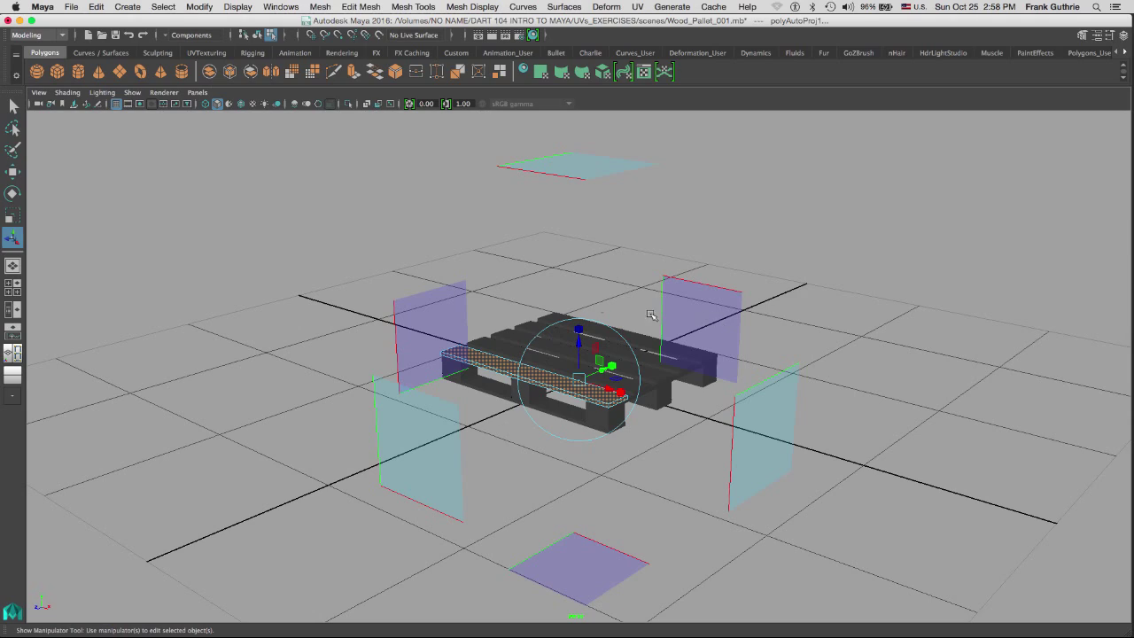
drag(651, 314, 833, 363)
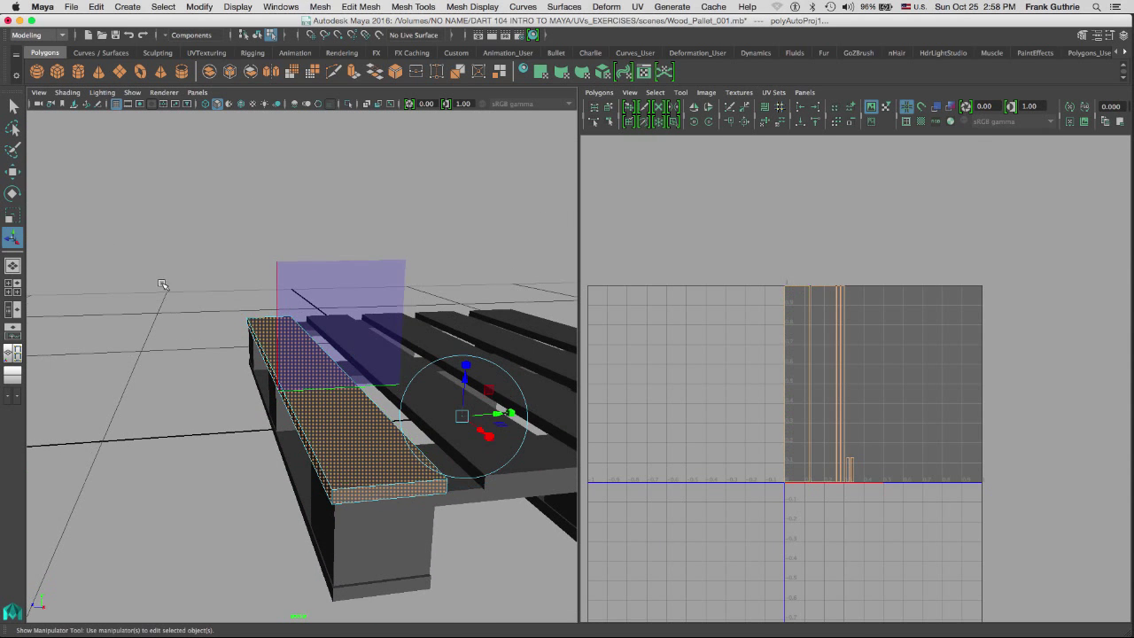
- Dismiss the projection manipulator and switch back to whole-object selection of the plank
click(168, 260)
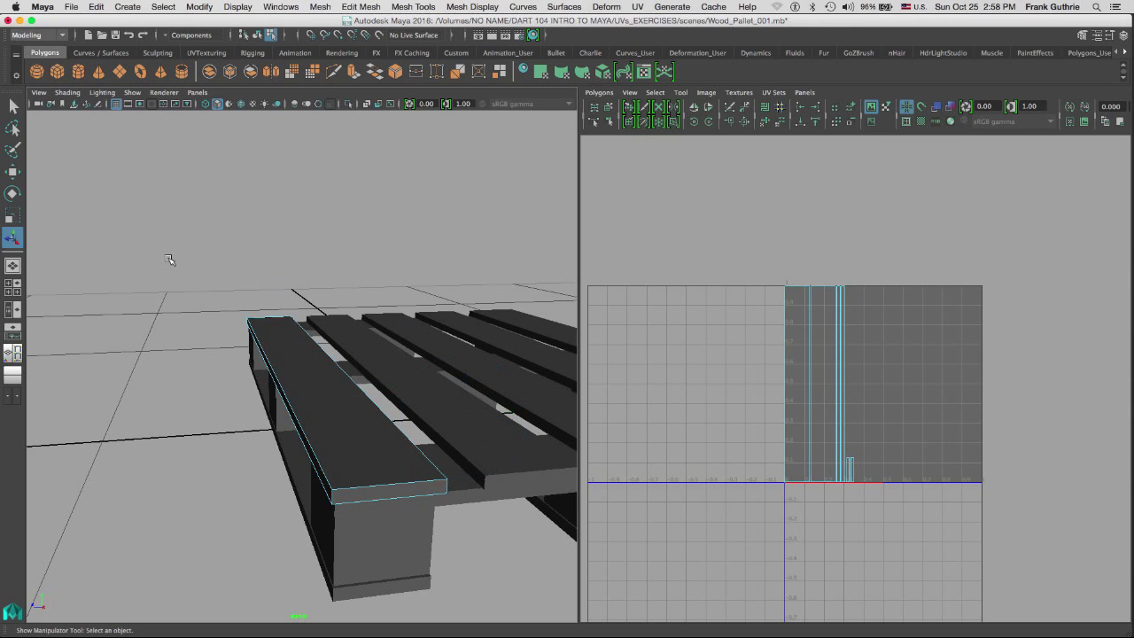
right_click(297, 343)
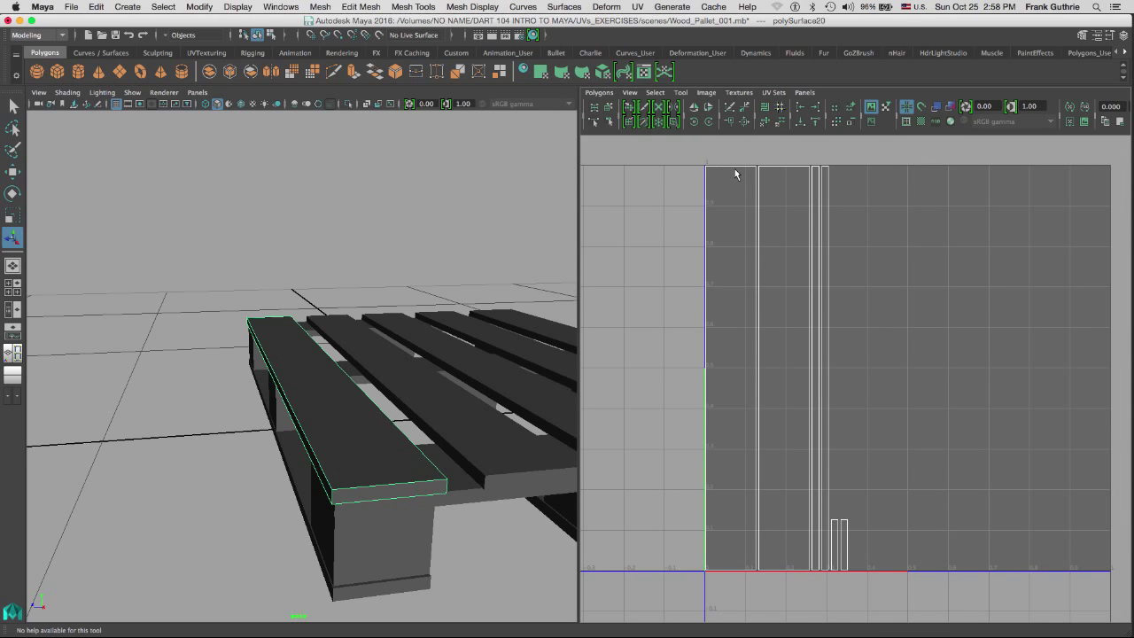
mouse_move(734, 219)
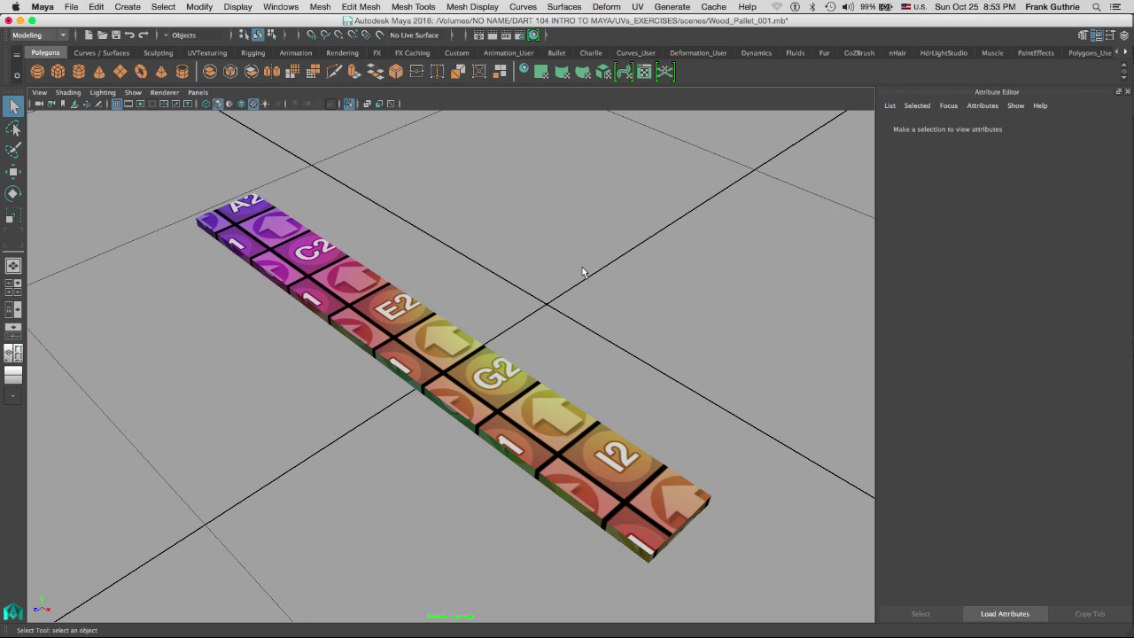
mouse_move(572, 277)
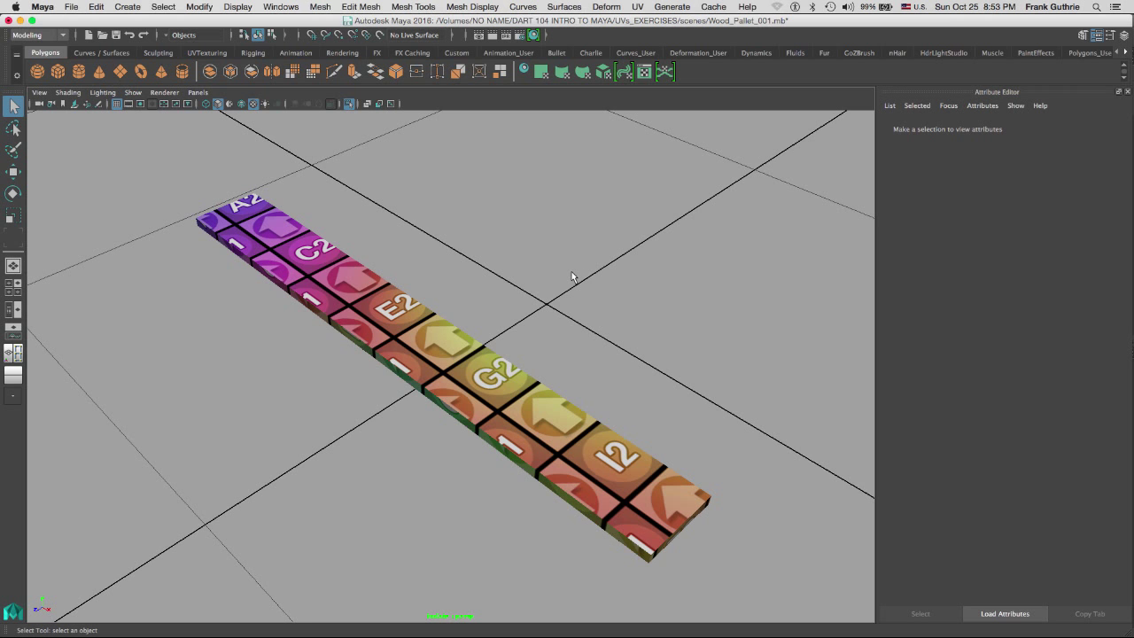
drag(572, 274, 527, 248)
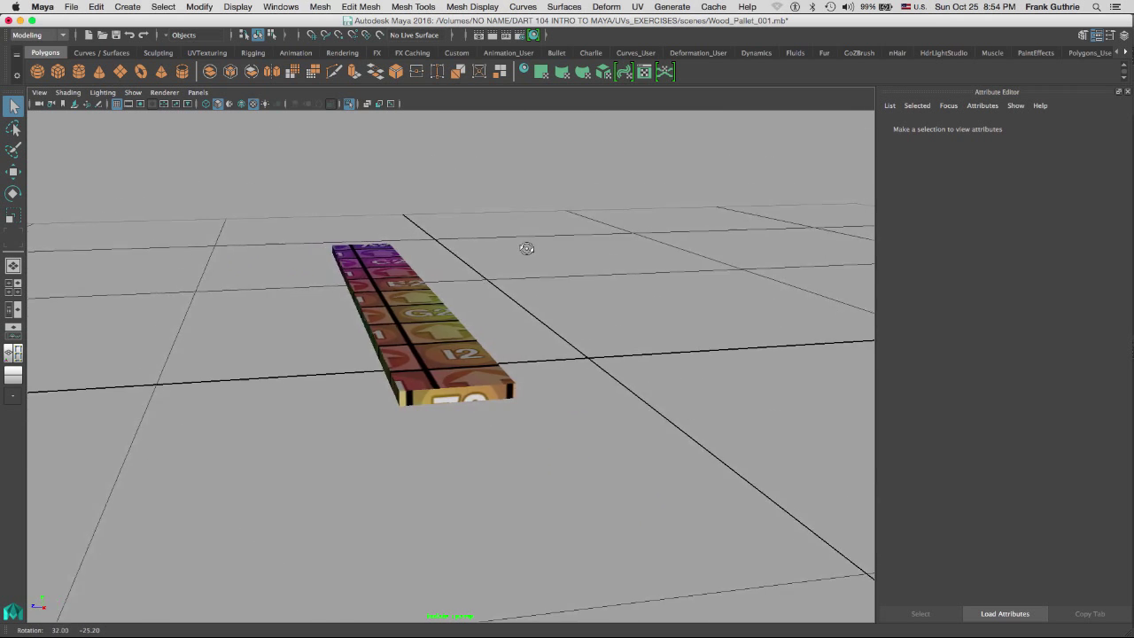
drag(527, 249, 596, 266)
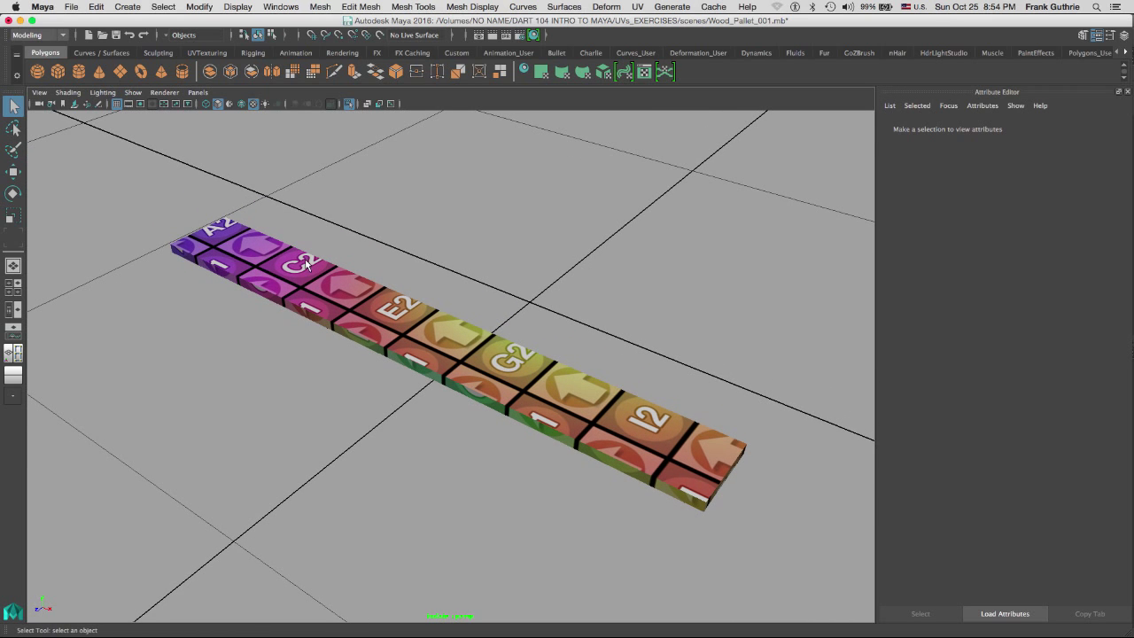
mouse_move(485, 268)
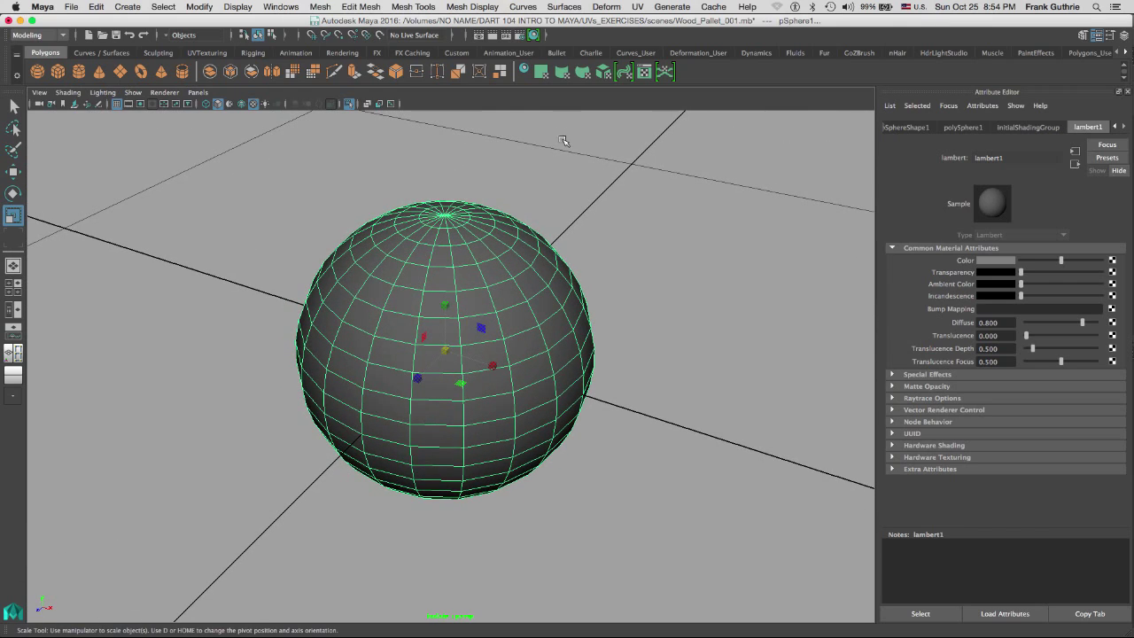
mouse_move(592, 118)
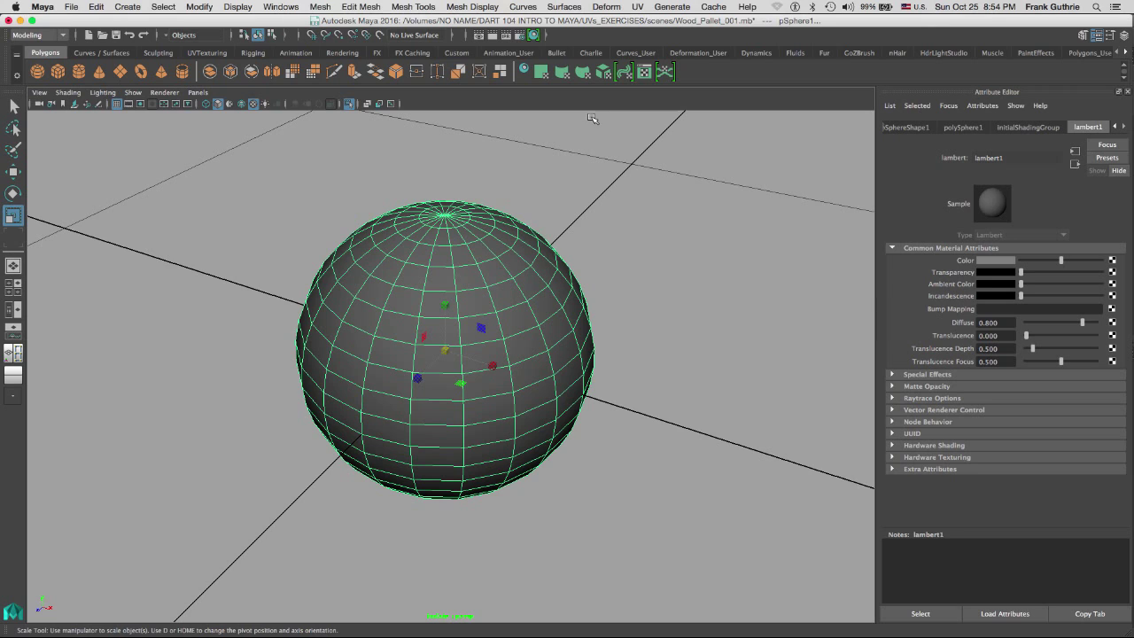
mouse_move(599, 113)
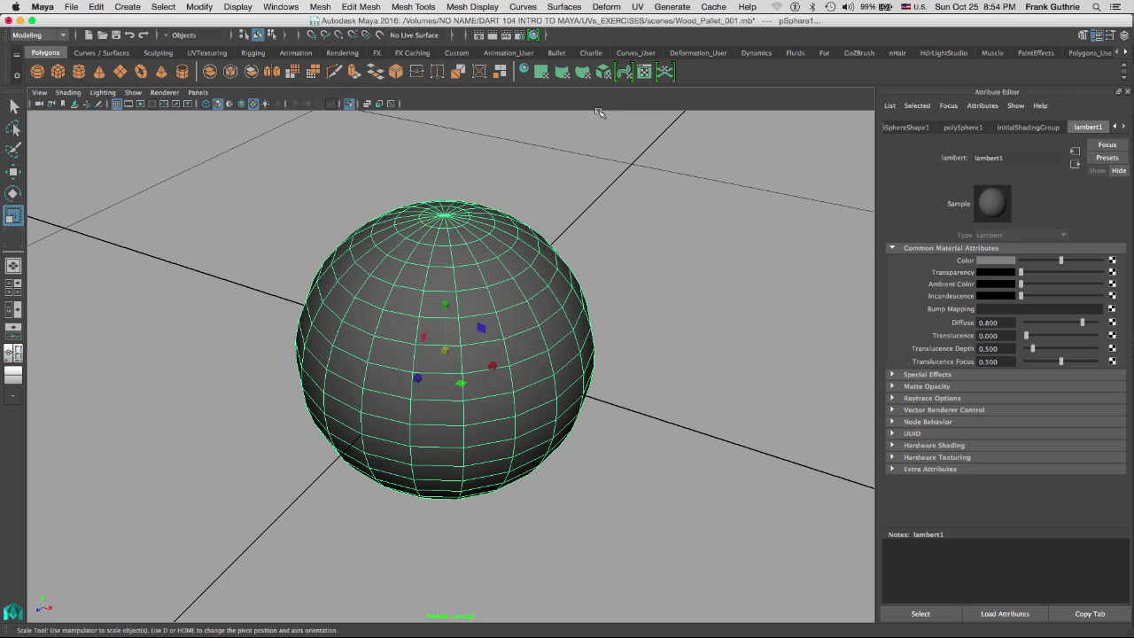
mouse_move(603, 72)
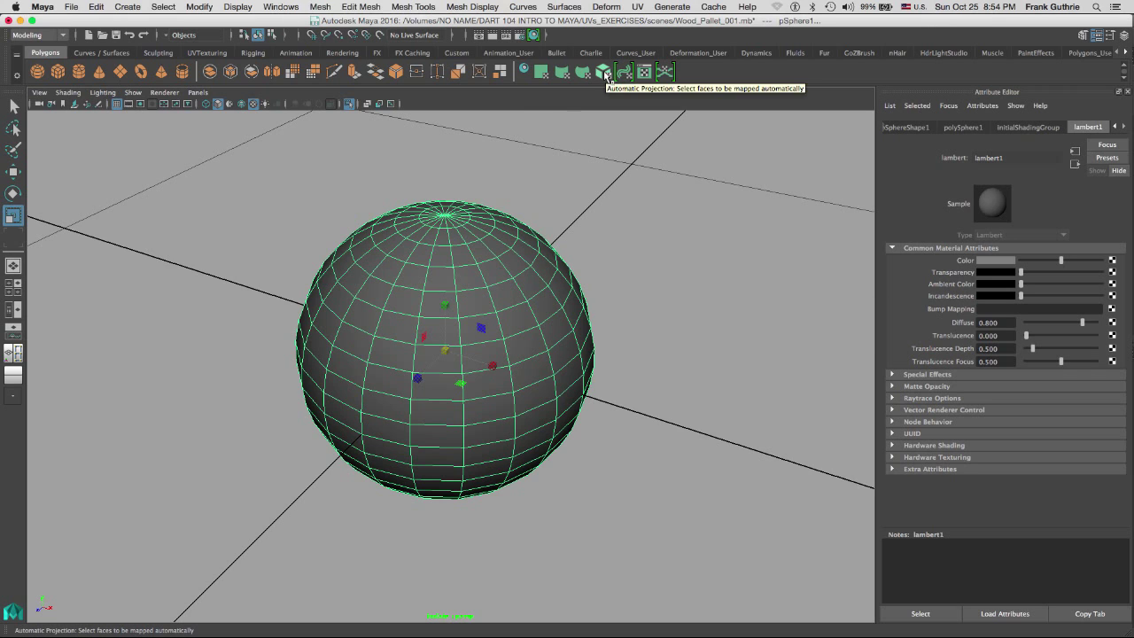
- Apply Automatic Projection to the sphere from the shelf icon
click(605, 71)
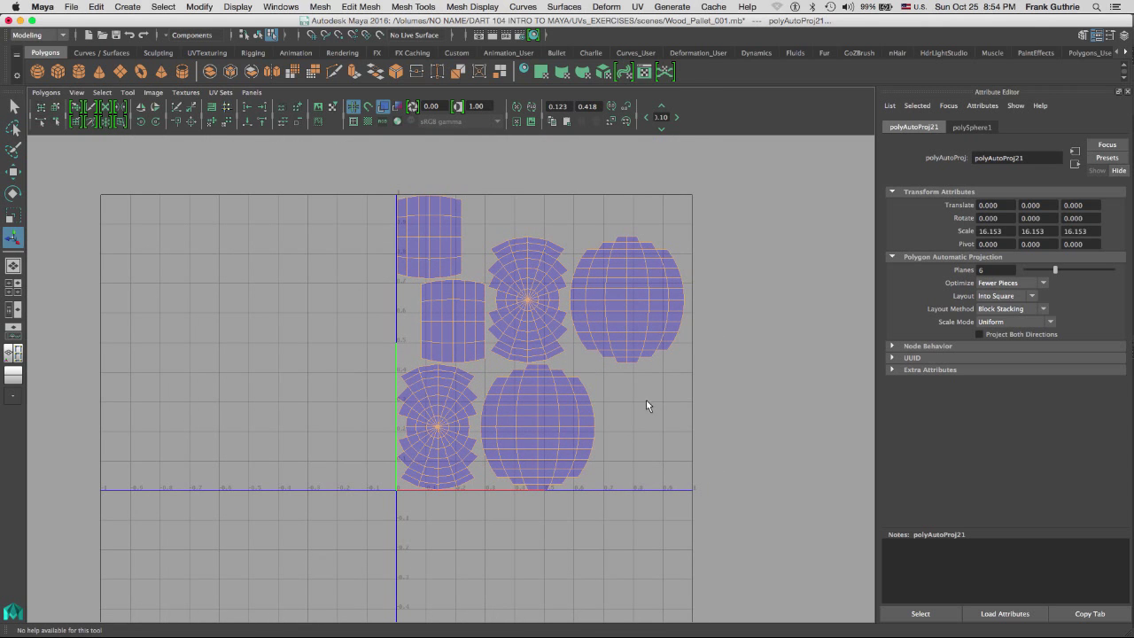
- Deselect the sphere's automatic projection node
click(370, 442)
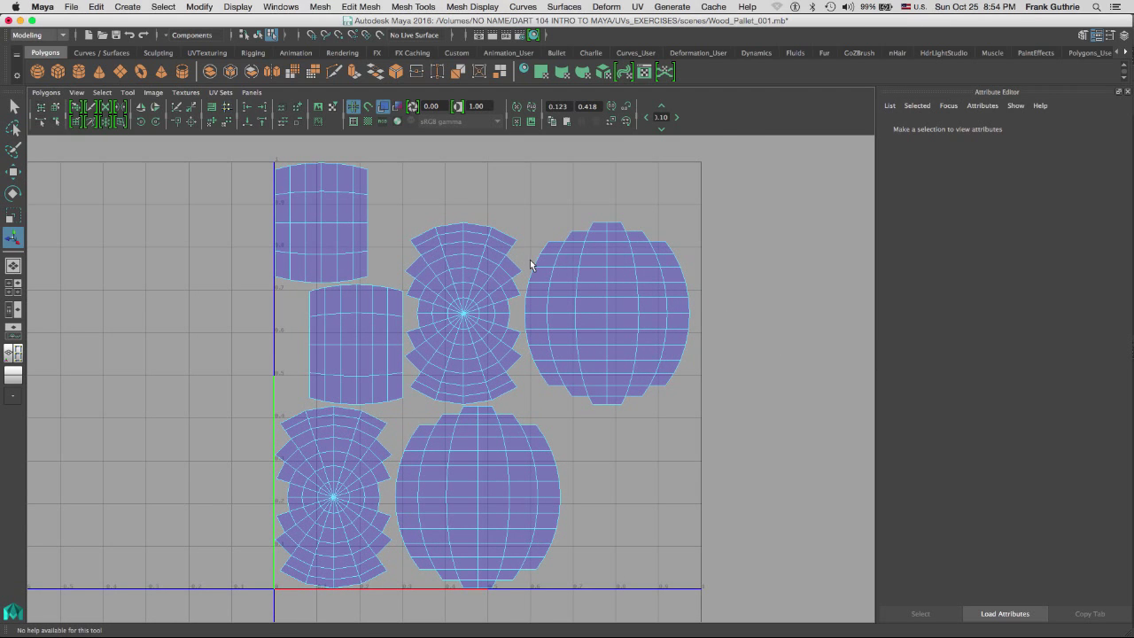
mouse_move(526, 263)
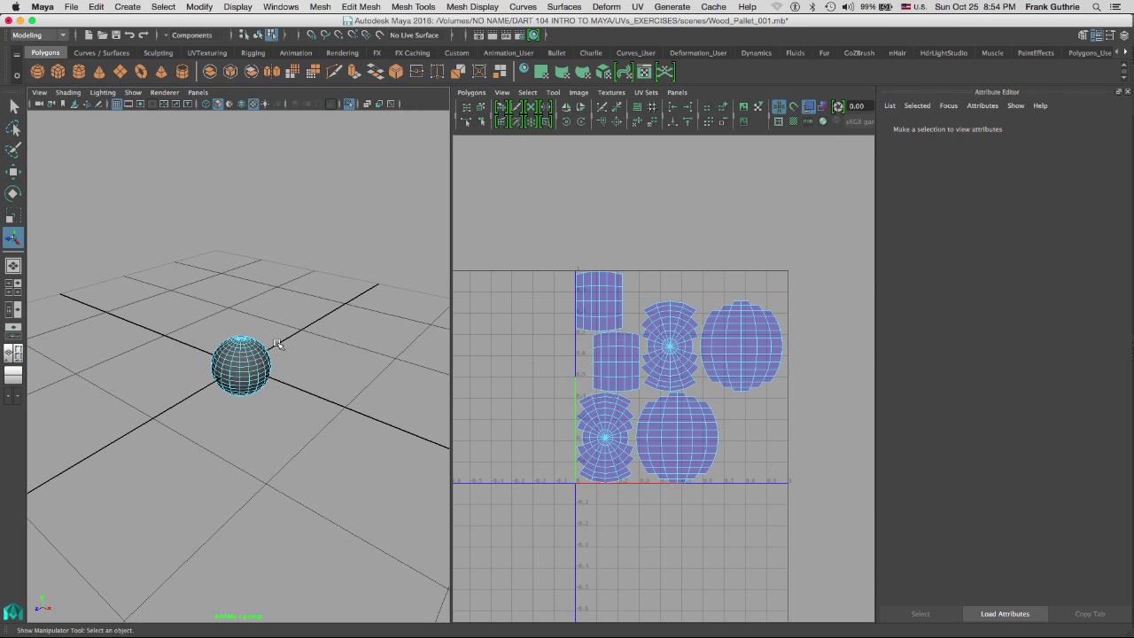
- Zoom and orbit over the sphere, deselect it, then orbit low to view the pallet's side
scroll(up, 3)
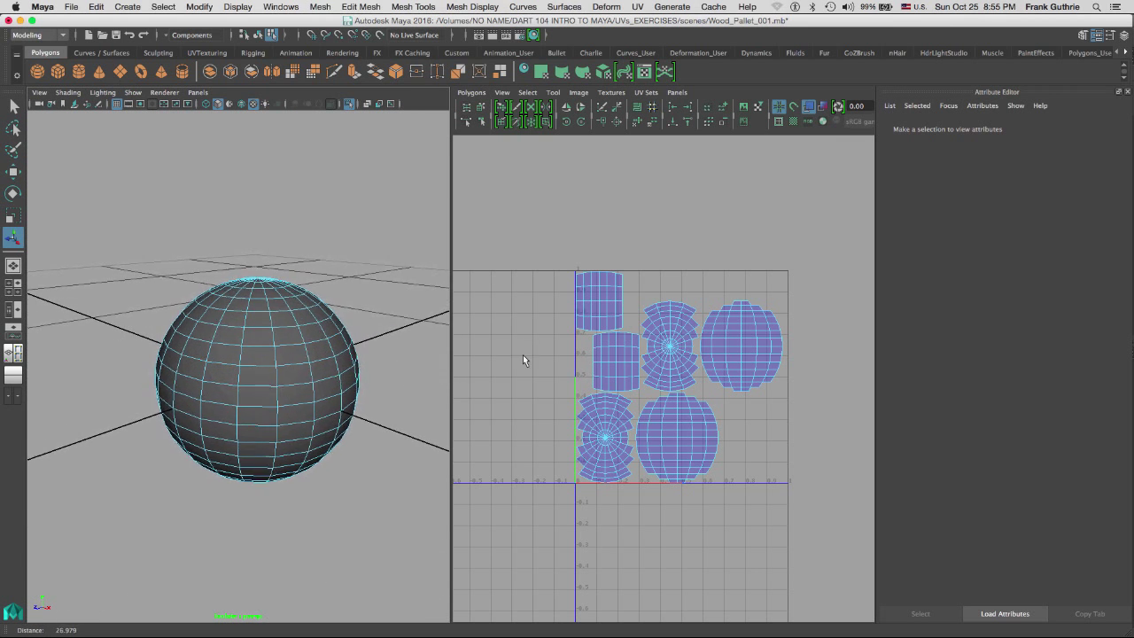
drag(523, 360, 386, 326)
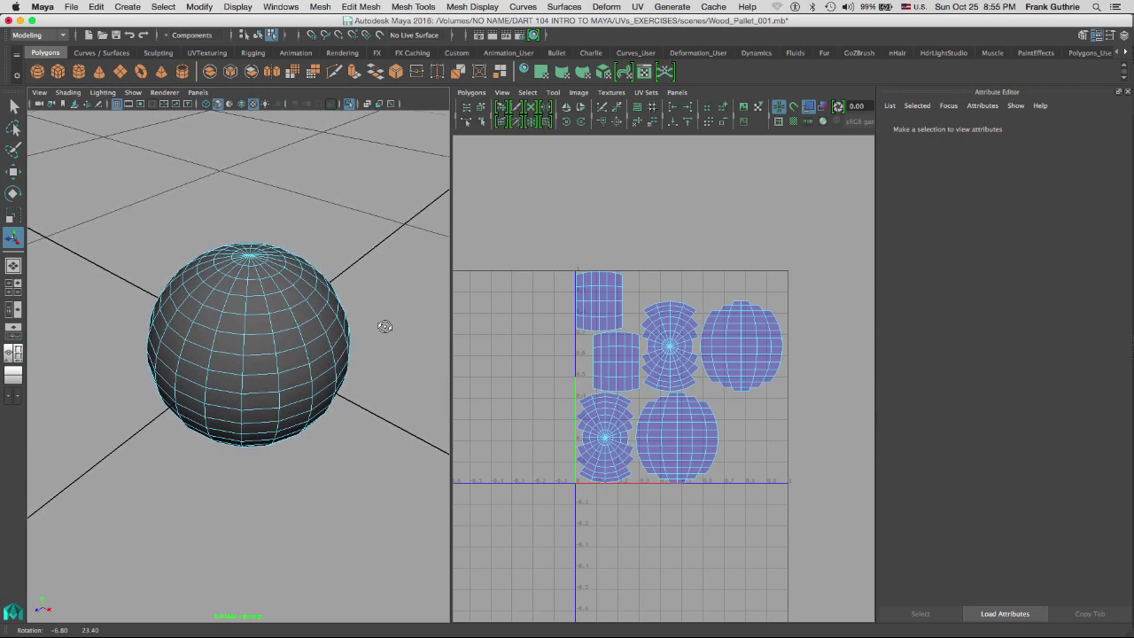
click(349, 103)
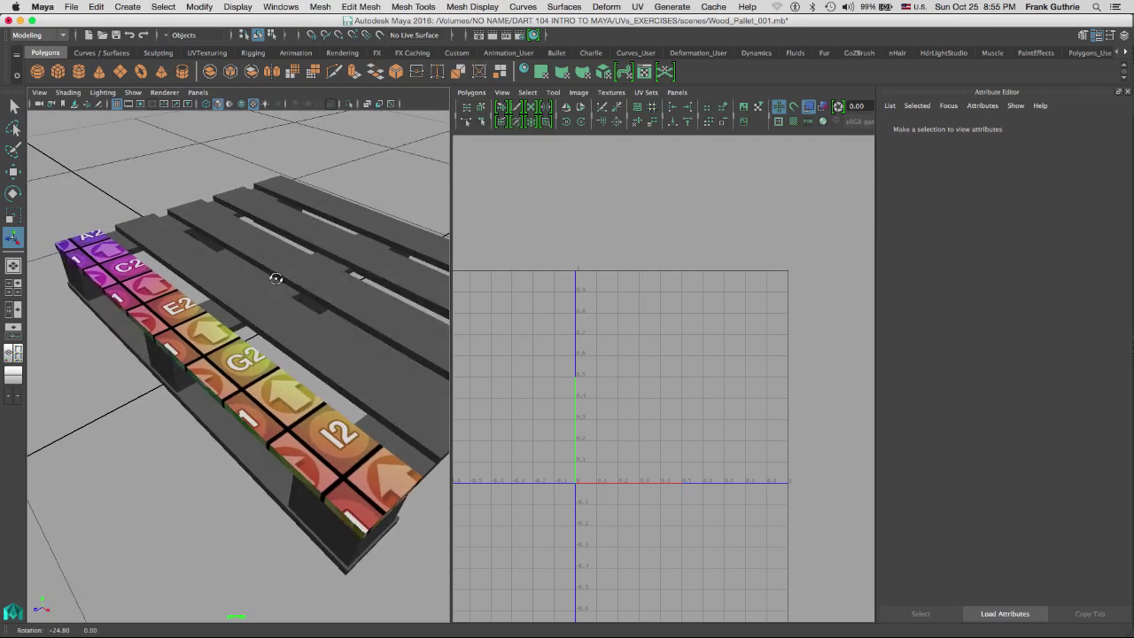
drag(276, 279, 233, 245)
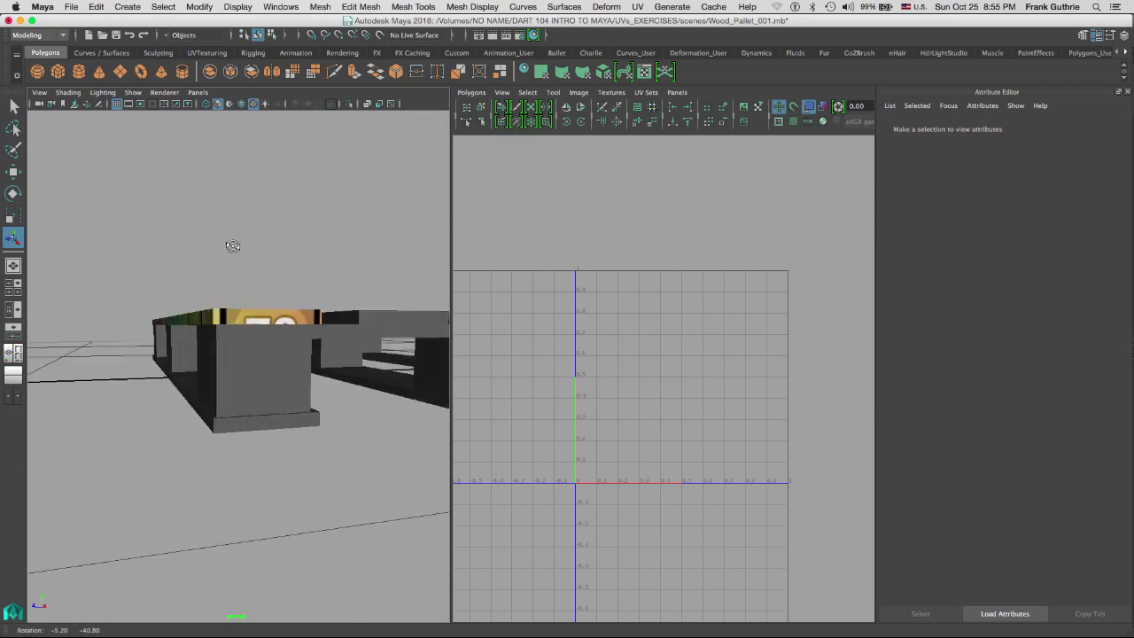